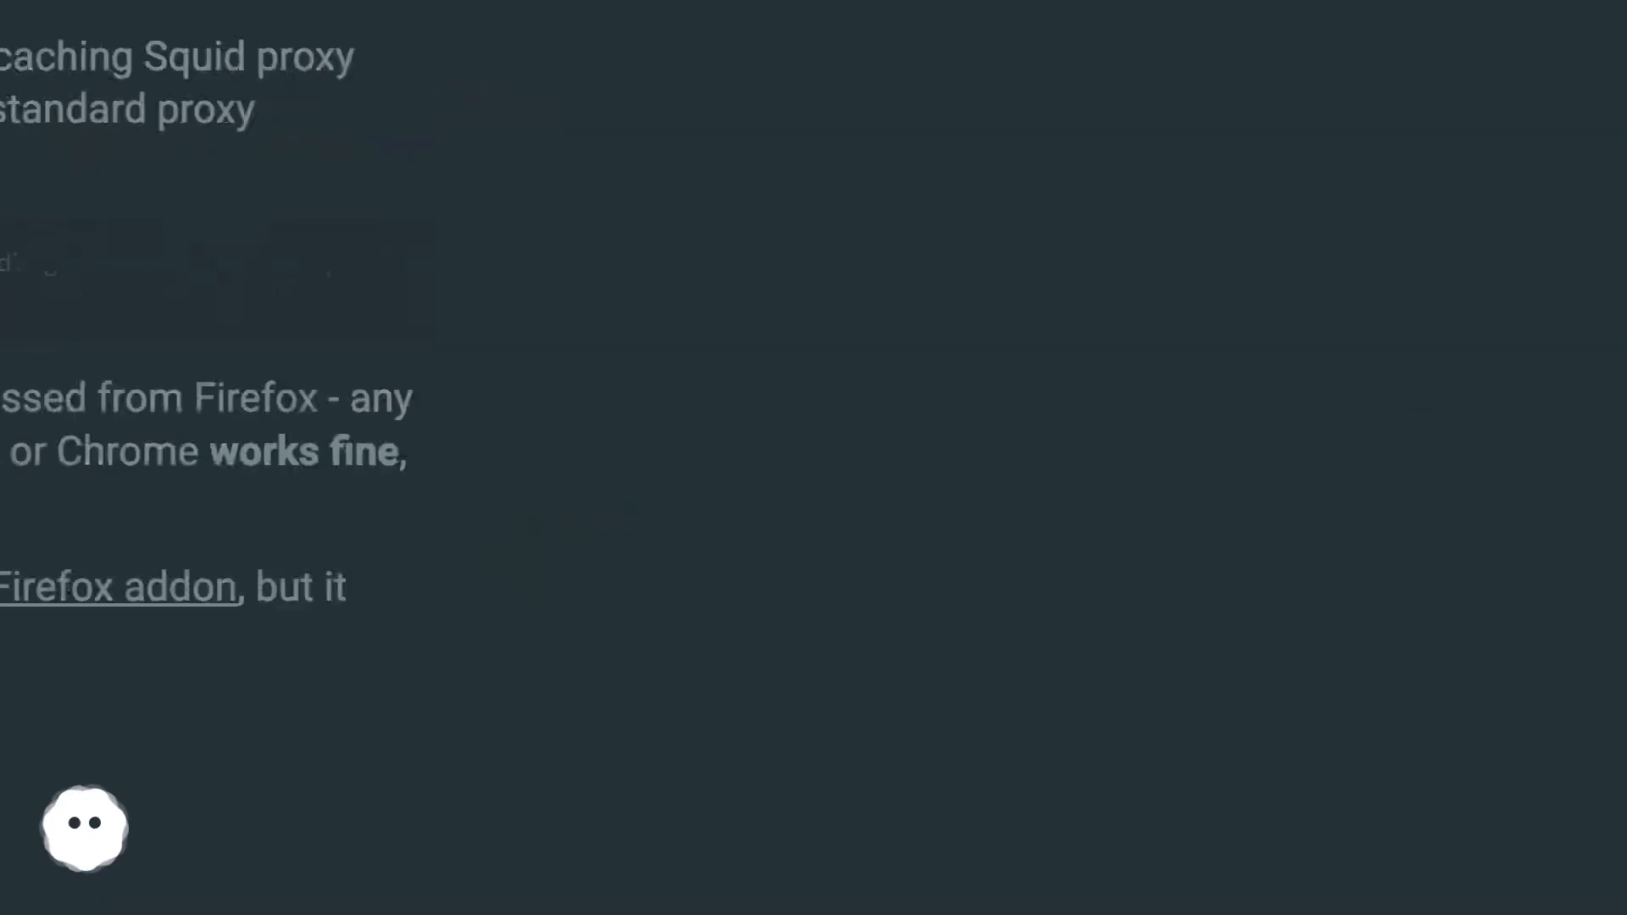
scroll("down", 3)
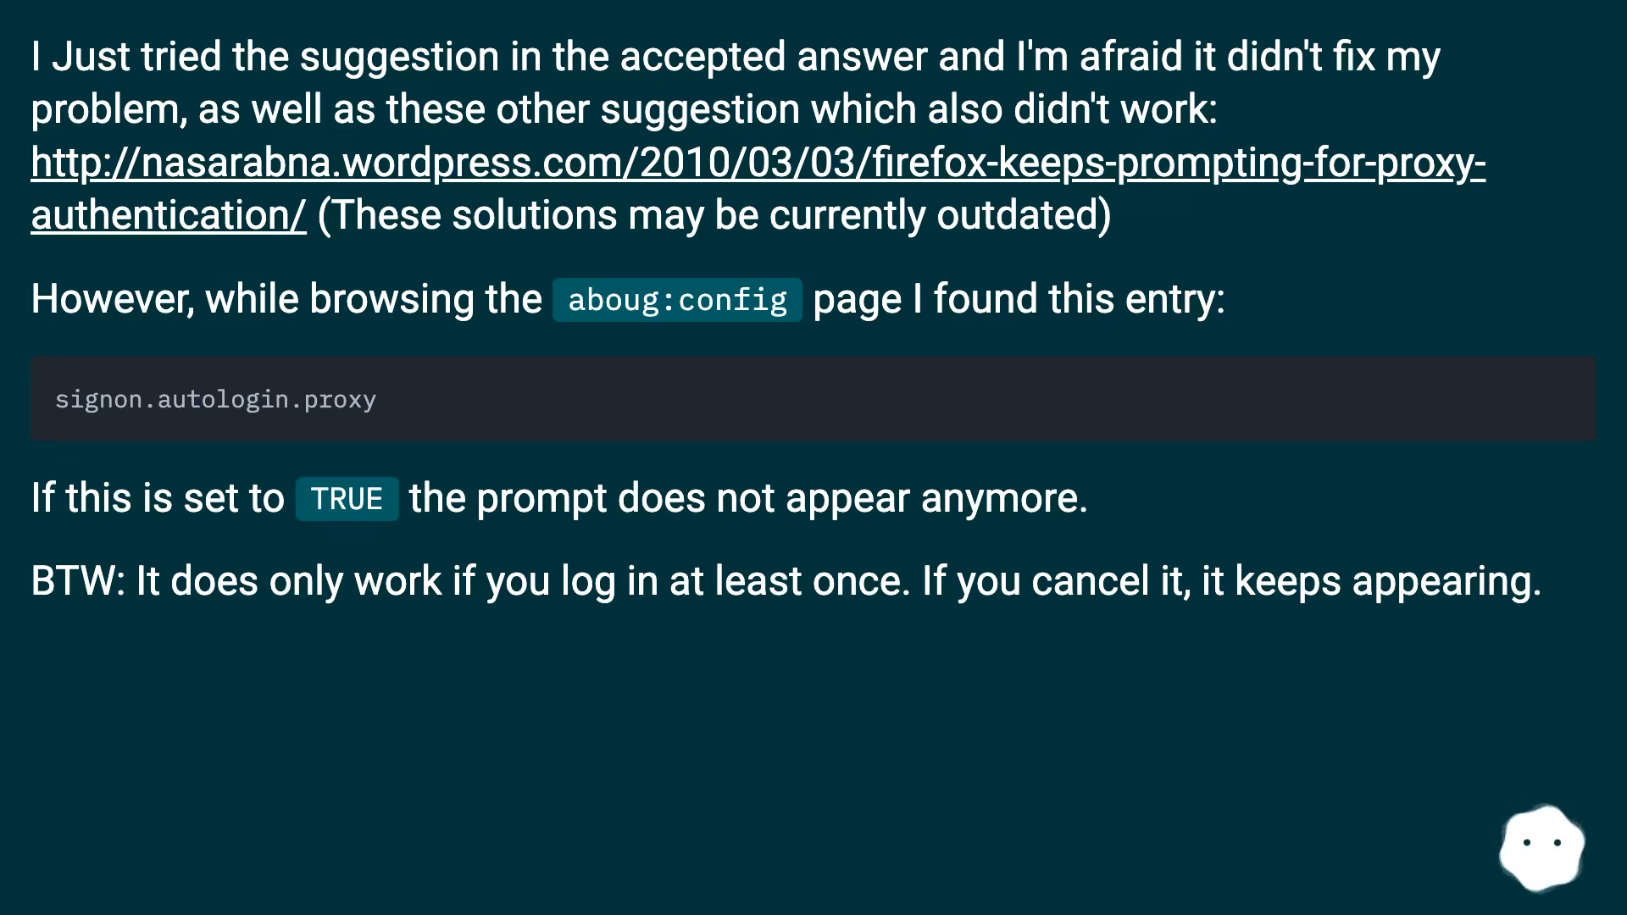
scroll("down", 3)
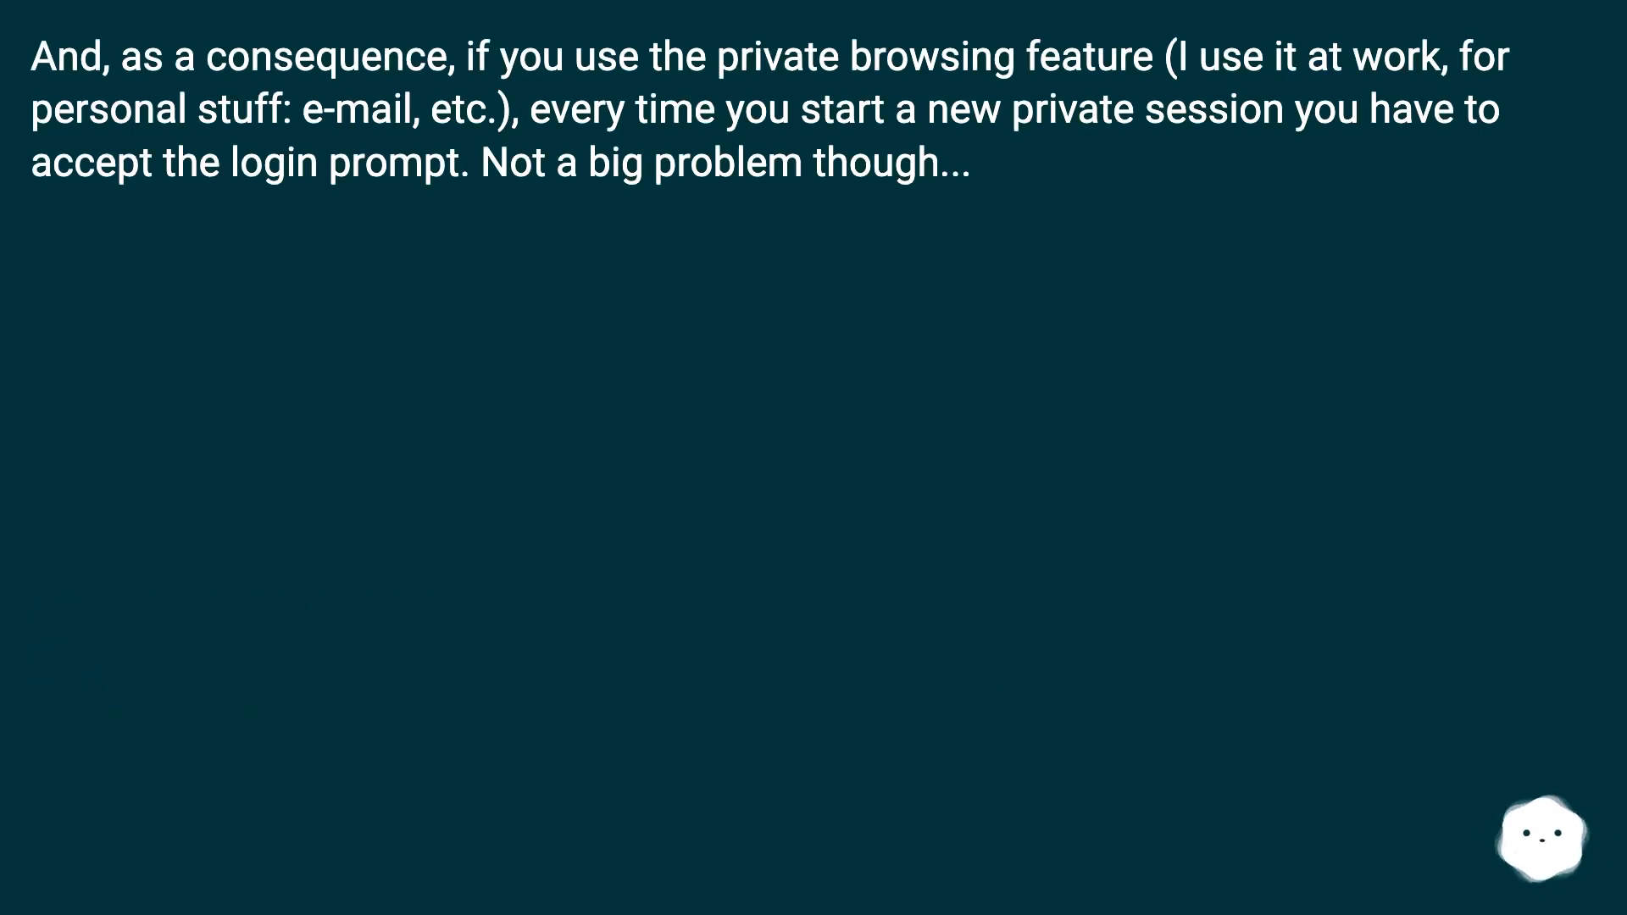